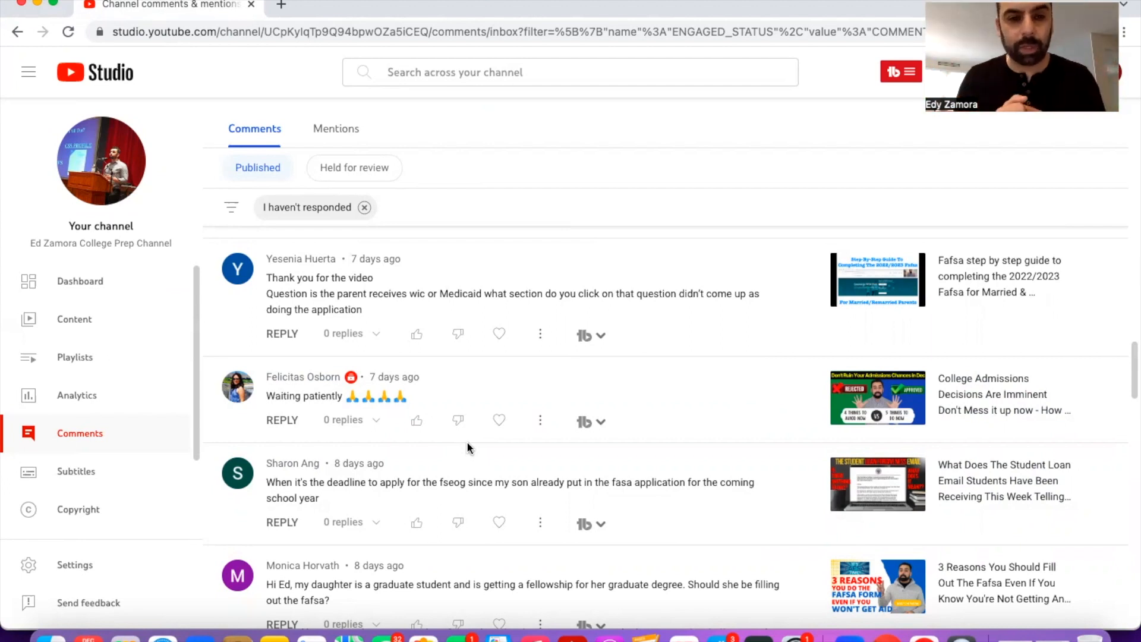
mouse_move(990, 276)
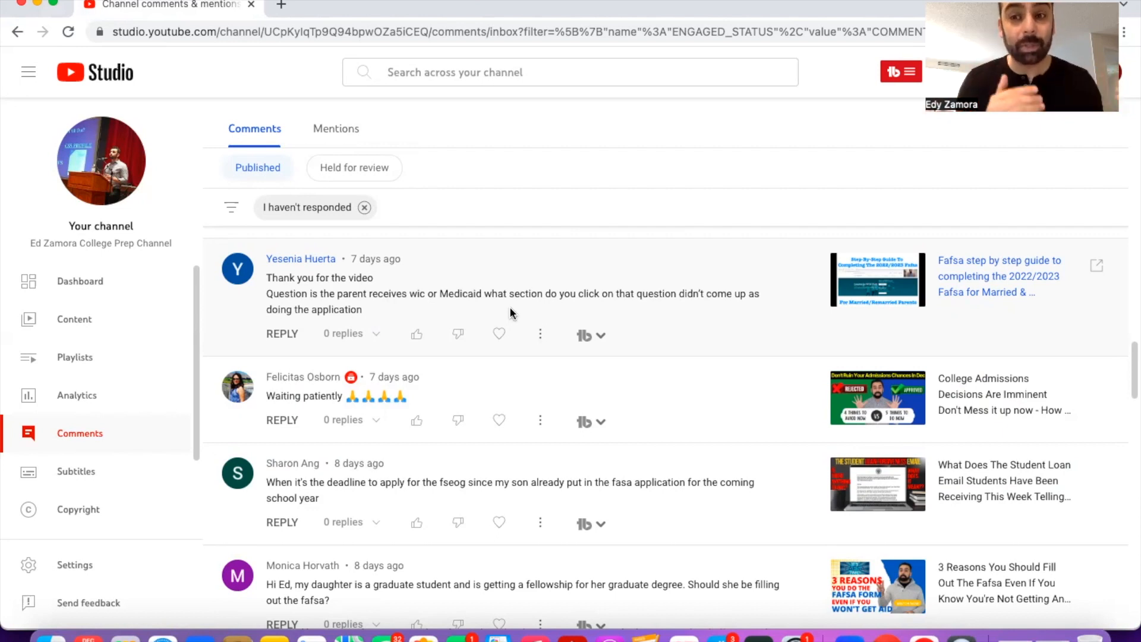
scroll("down", 3)
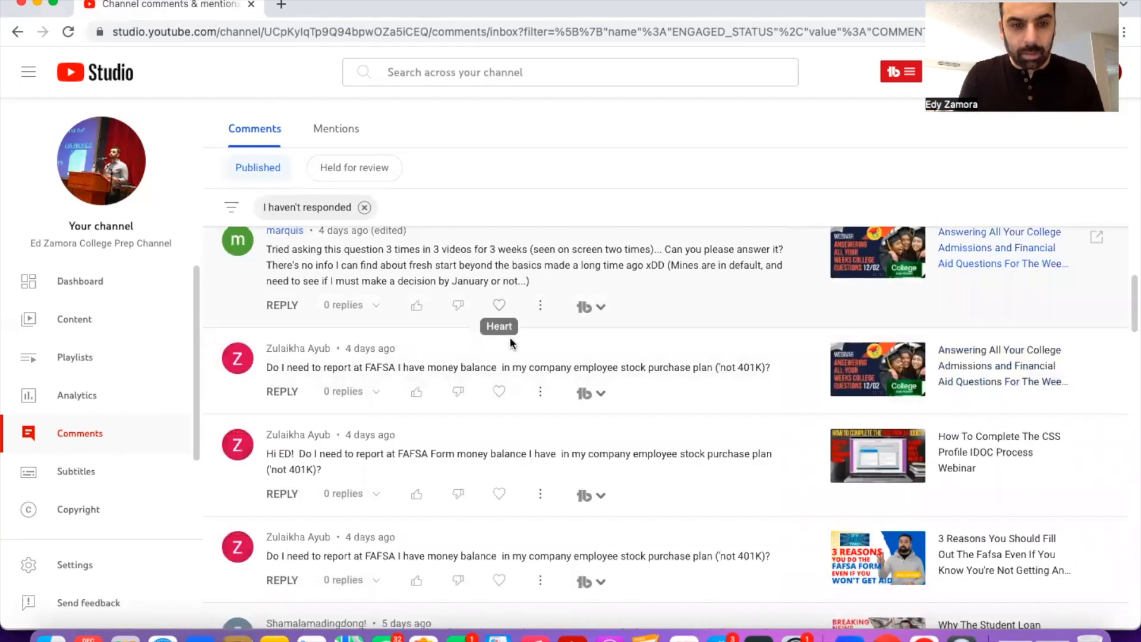
scroll("down", 3)
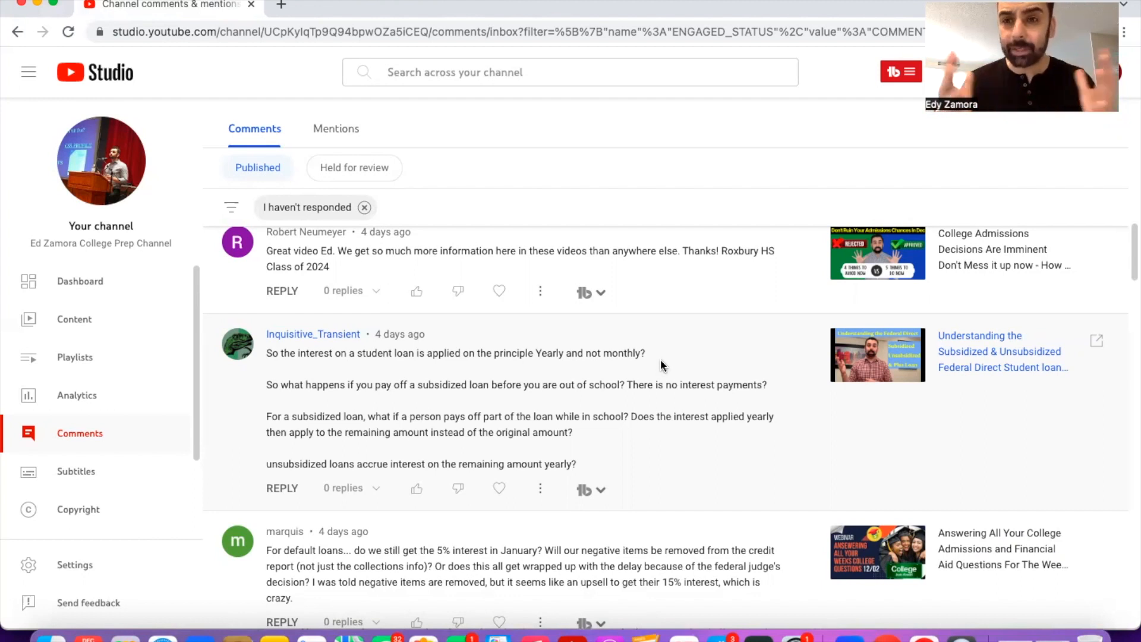
scroll("down", 3)
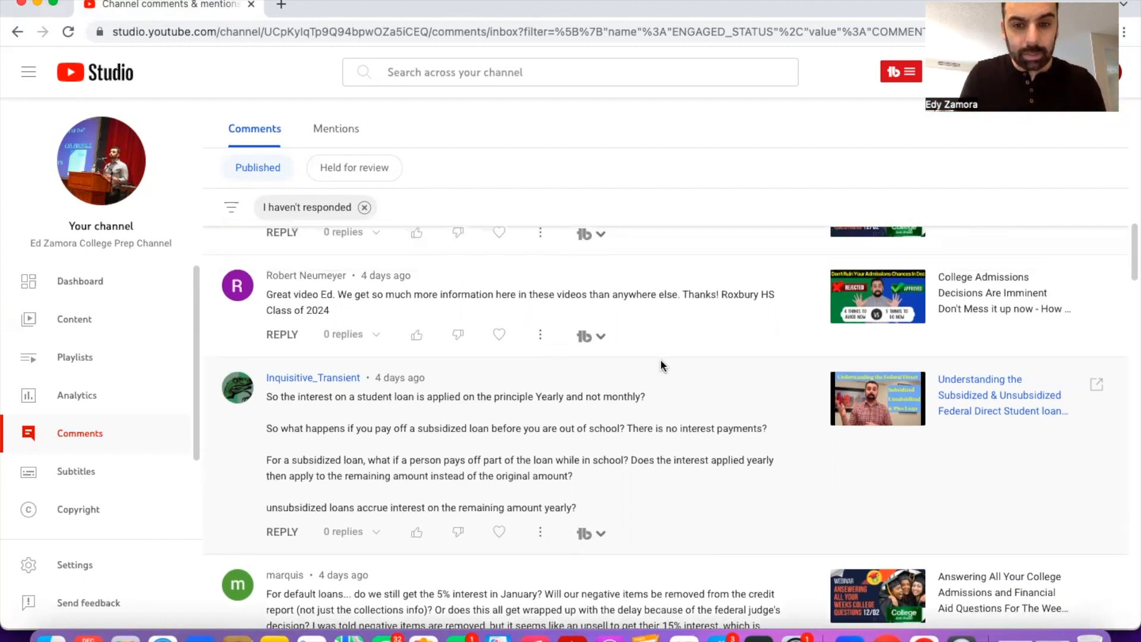
scroll("down", 3)
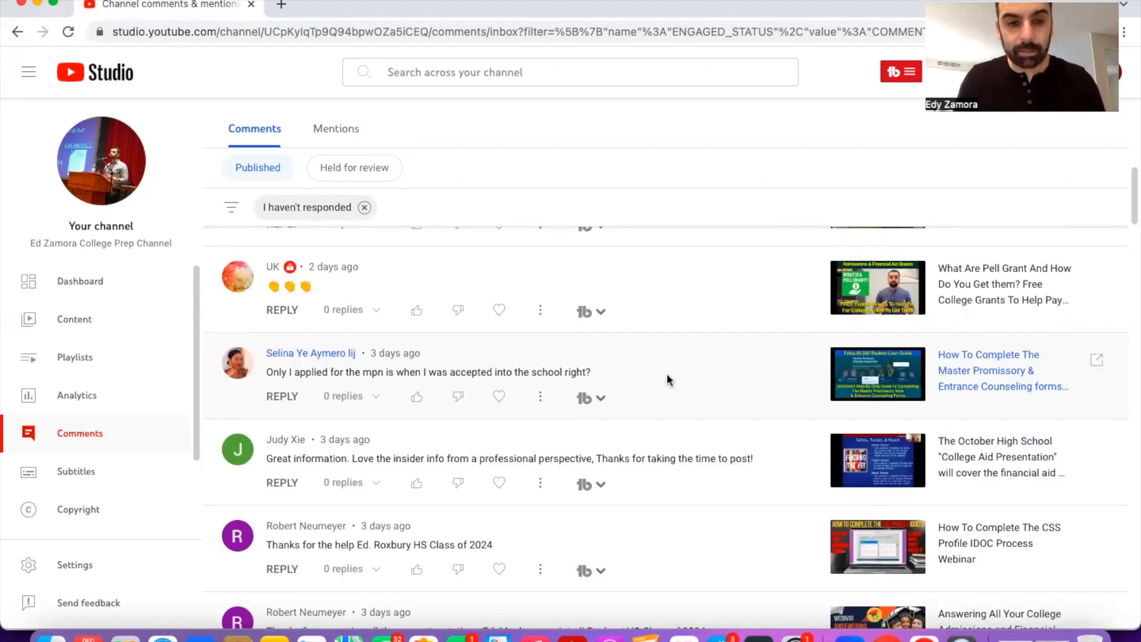
scroll("down", 3)
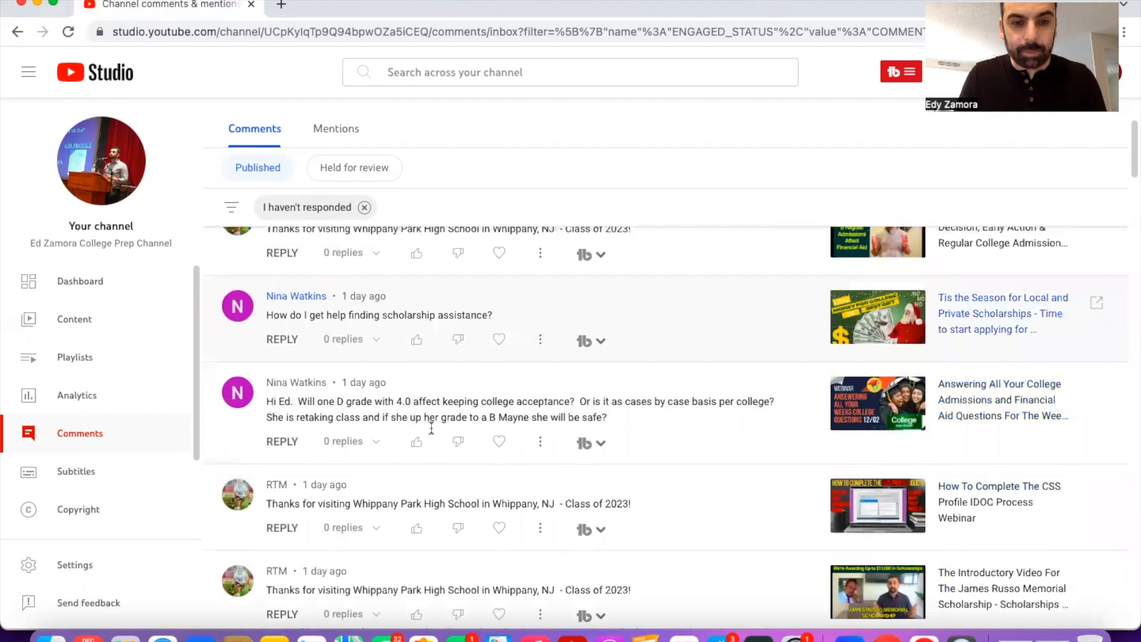
mouse_move(430, 391)
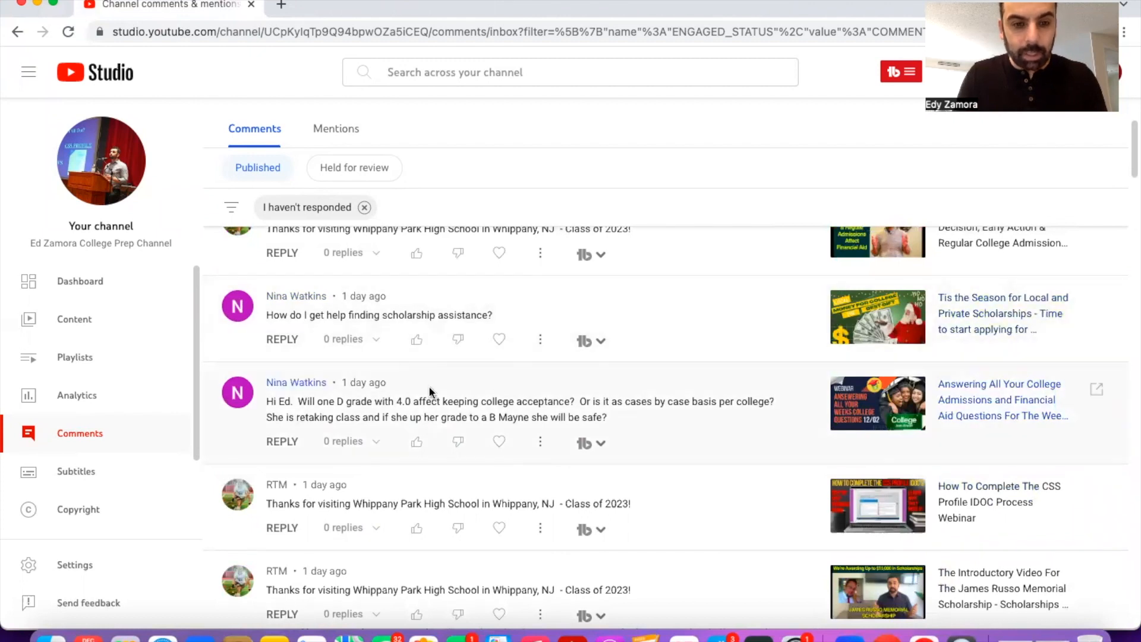
mouse_move(349, 328)
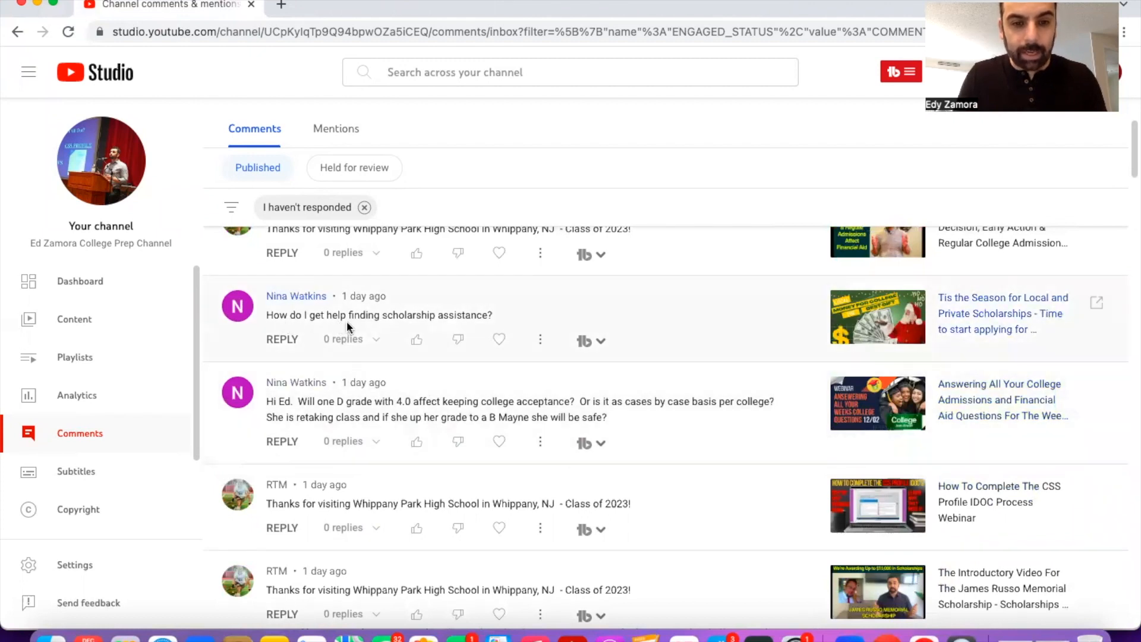
mouse_move(425, 329)
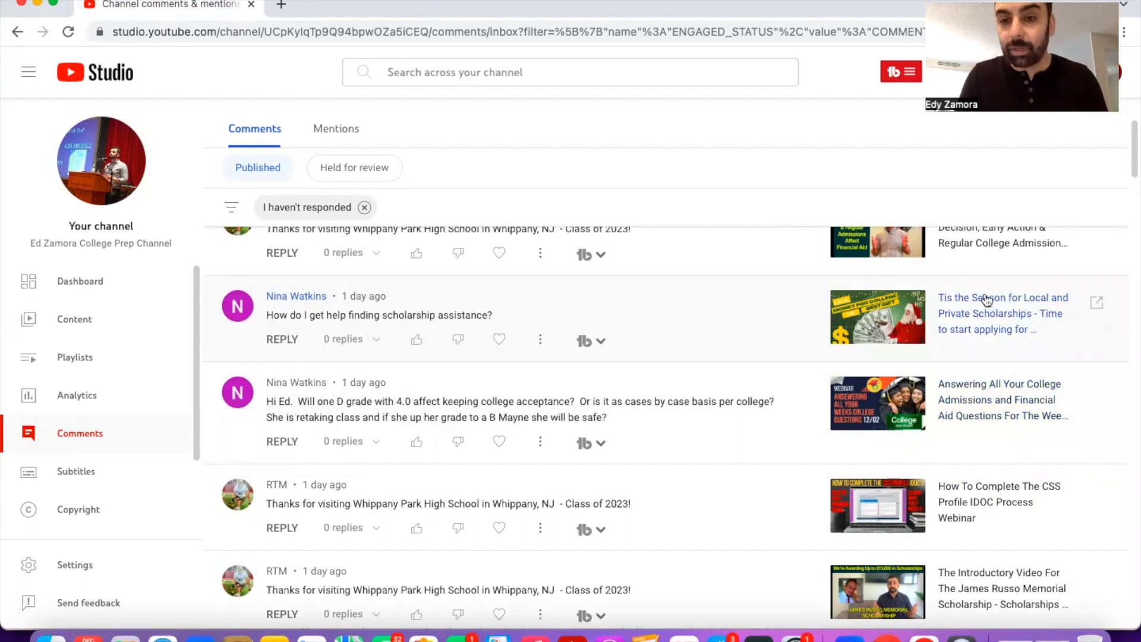
mouse_move(618, 362)
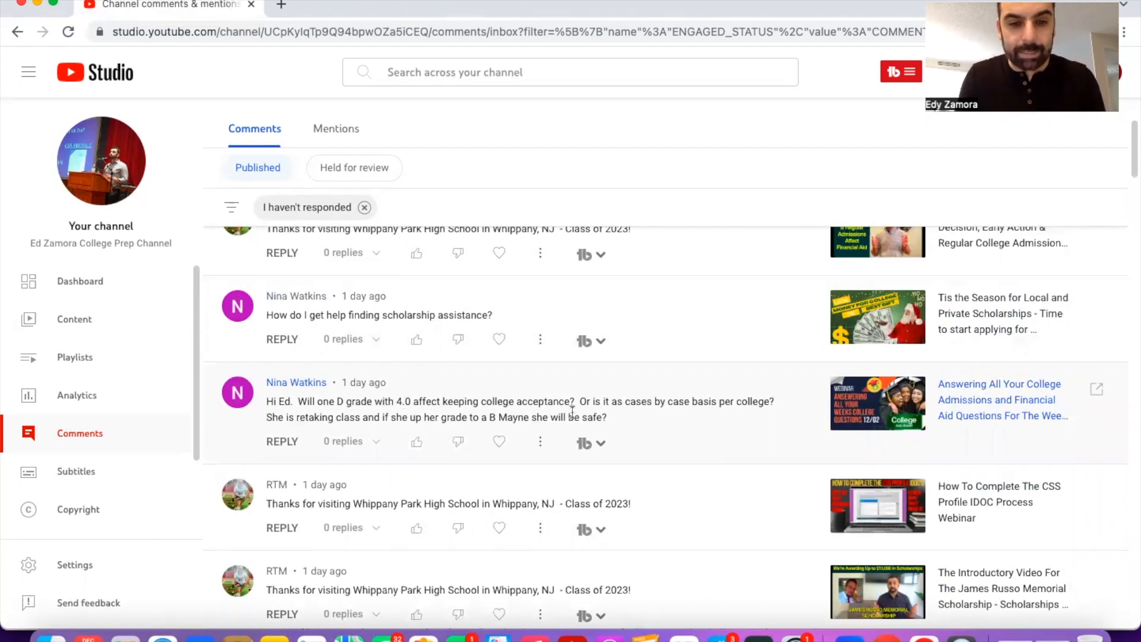
mouse_move(644, 424)
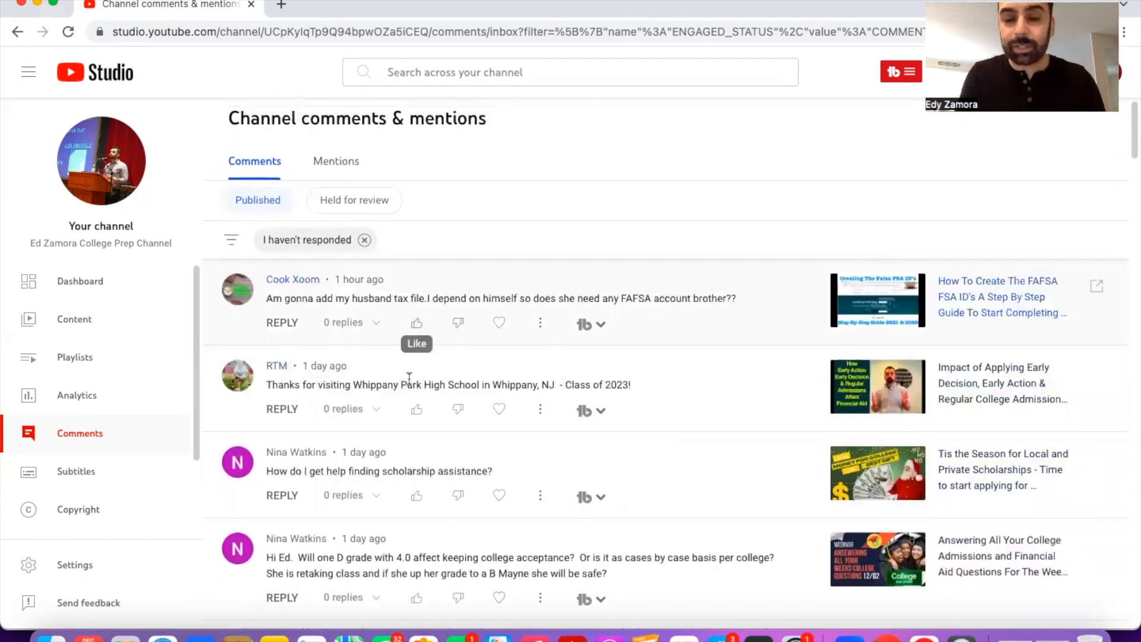
scroll("down", 3)
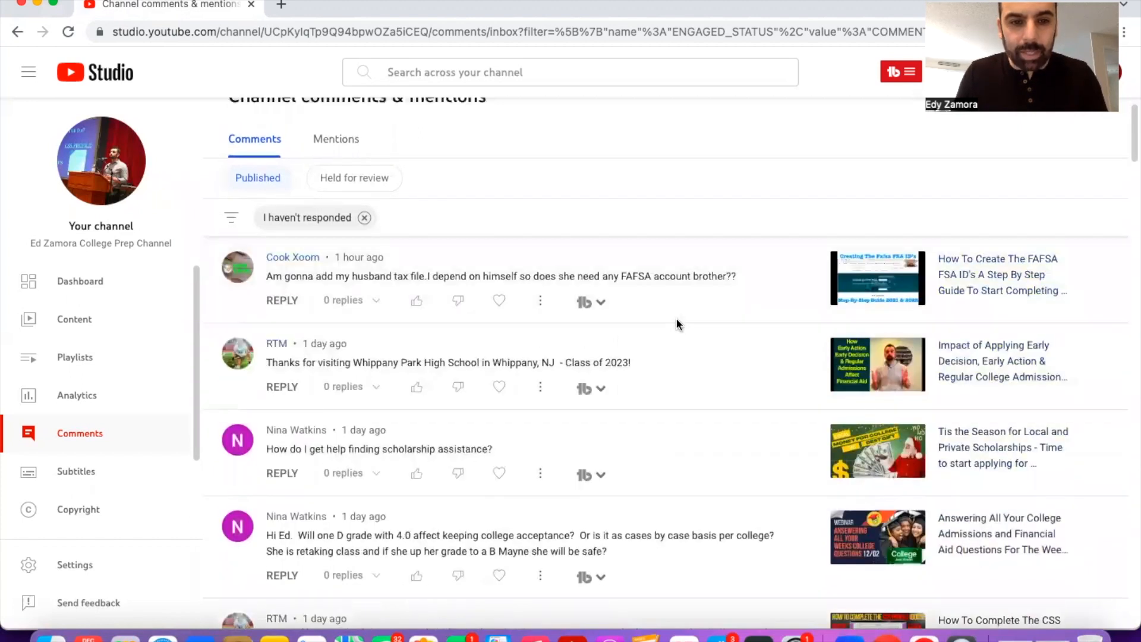